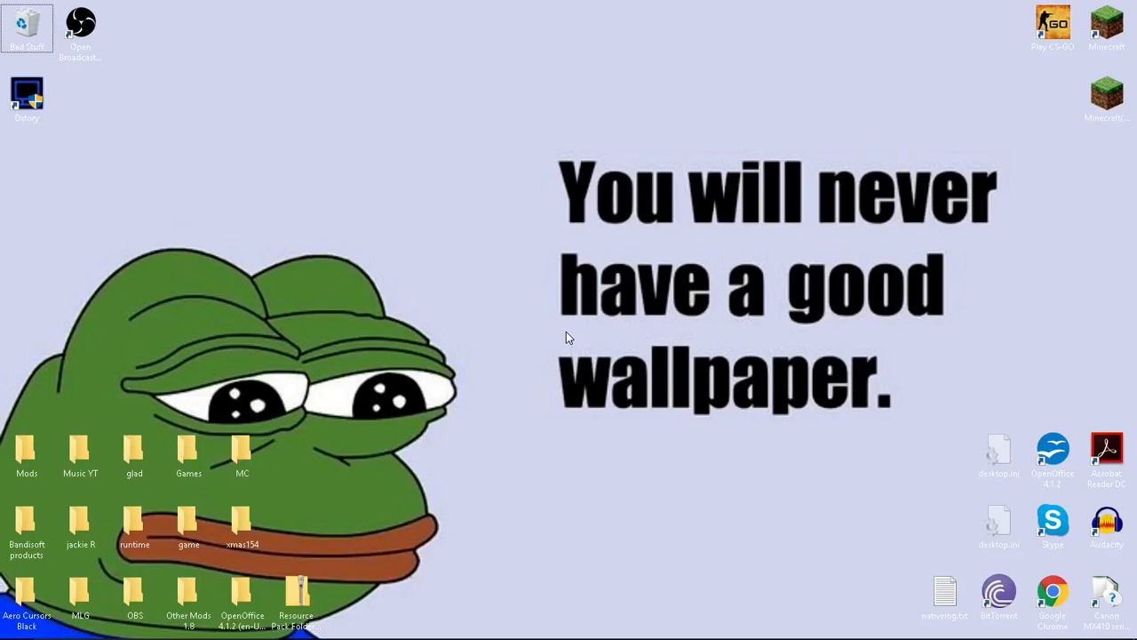
{"action": "mouse_move", "coordinate": [501, 312]}
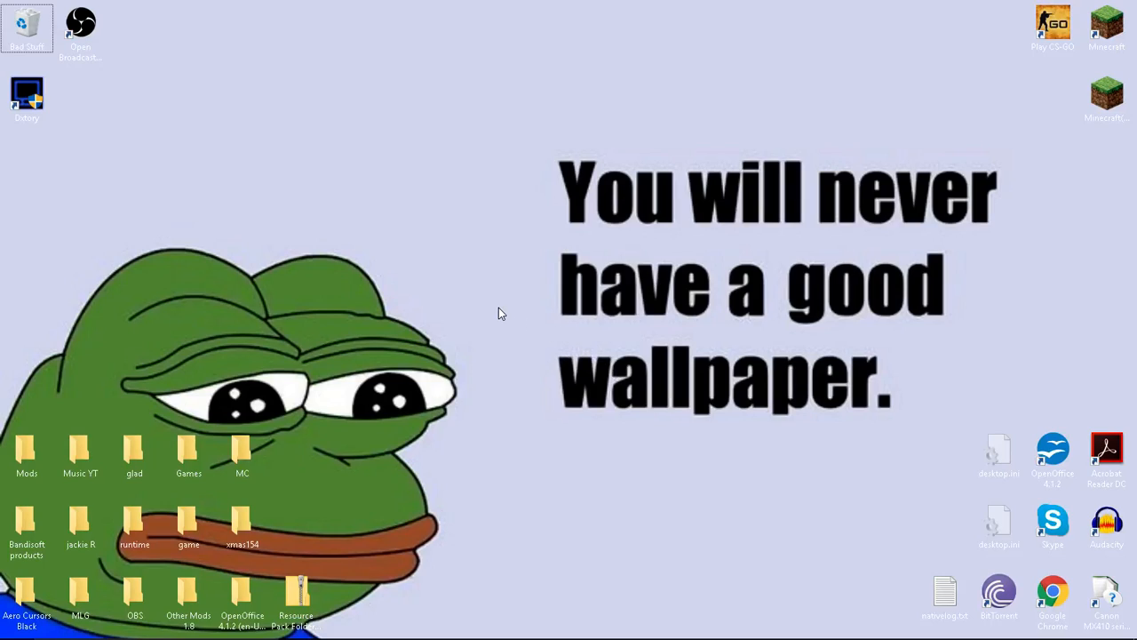
{"action": "mouse_move", "coordinate": [469, 261]}
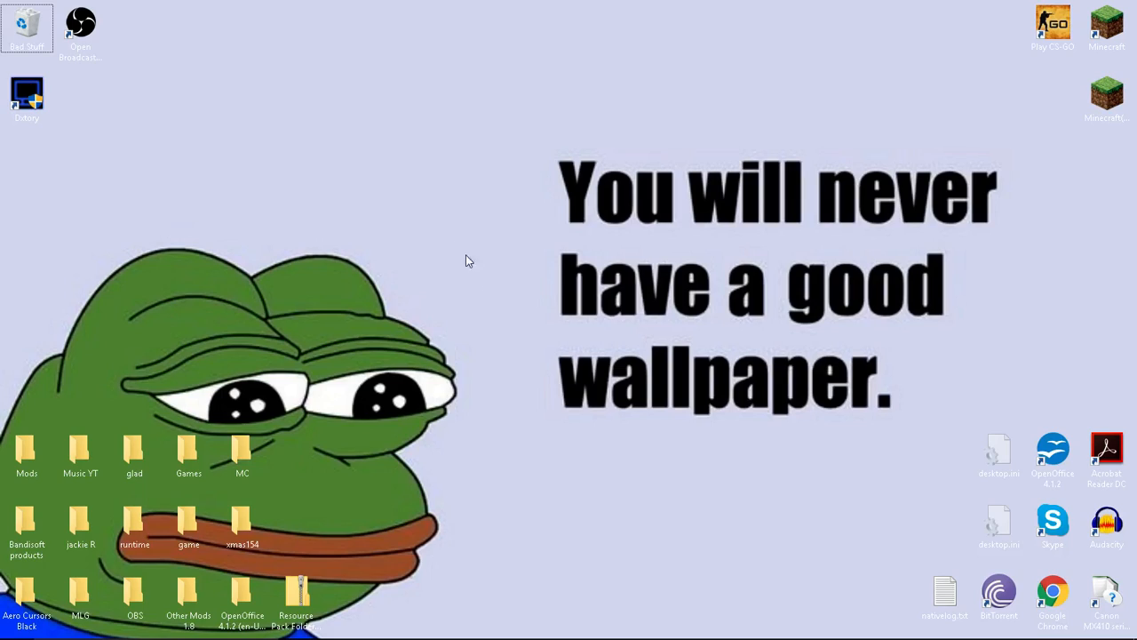
{"action": "mouse_move", "coordinate": [278, 234]}
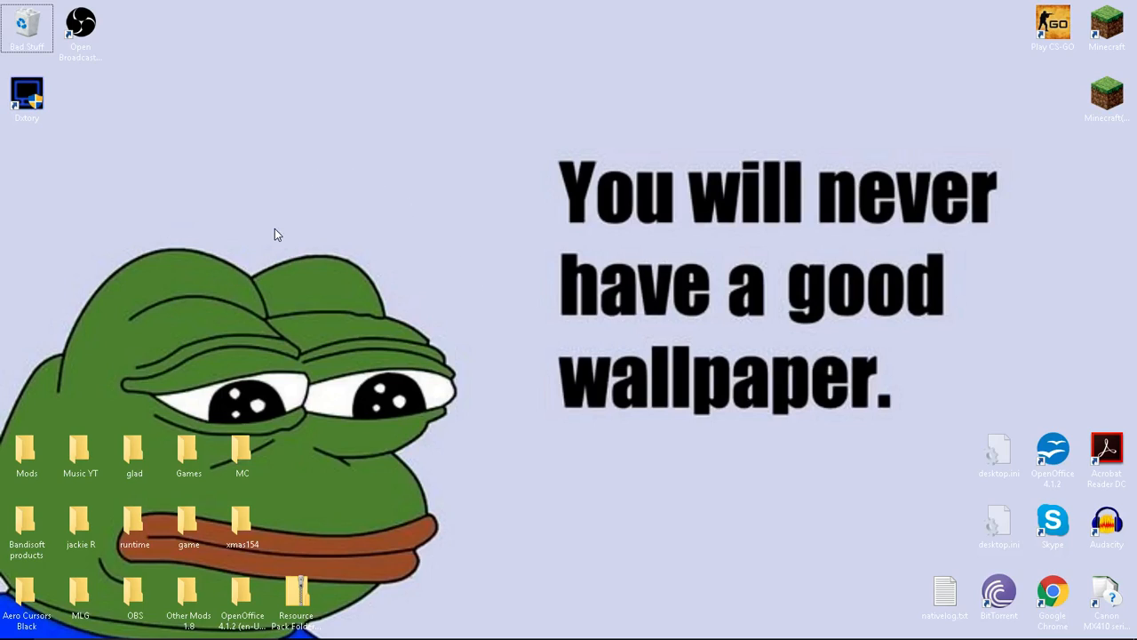
{"action": "mouse_move", "coordinate": [274, 241]}
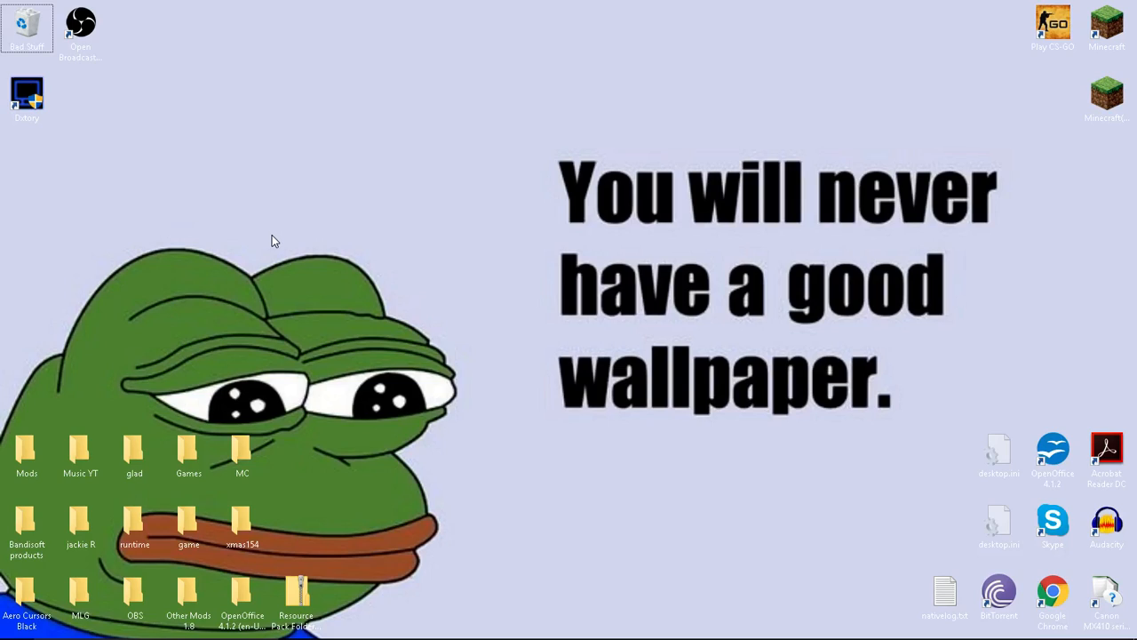
{"action": "mouse_move", "coordinate": [306, 214]}
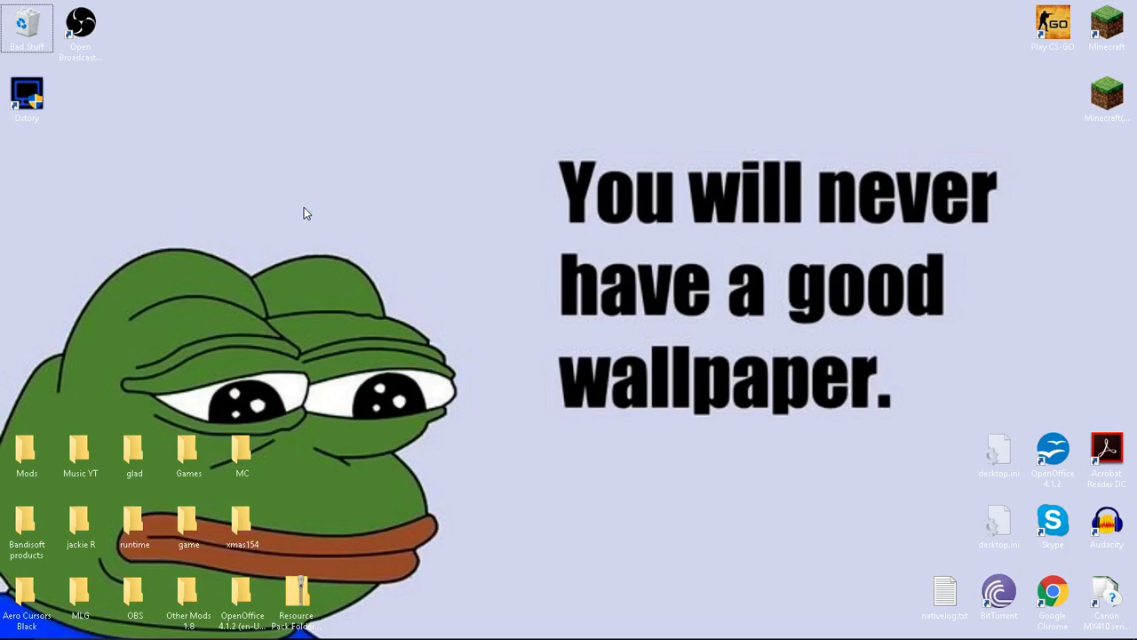
Step: Dismiss the Sticky Keys prompt, then launch Control Panel from the 'control' Start suggestion
{"action": "key", "text": "shift"}
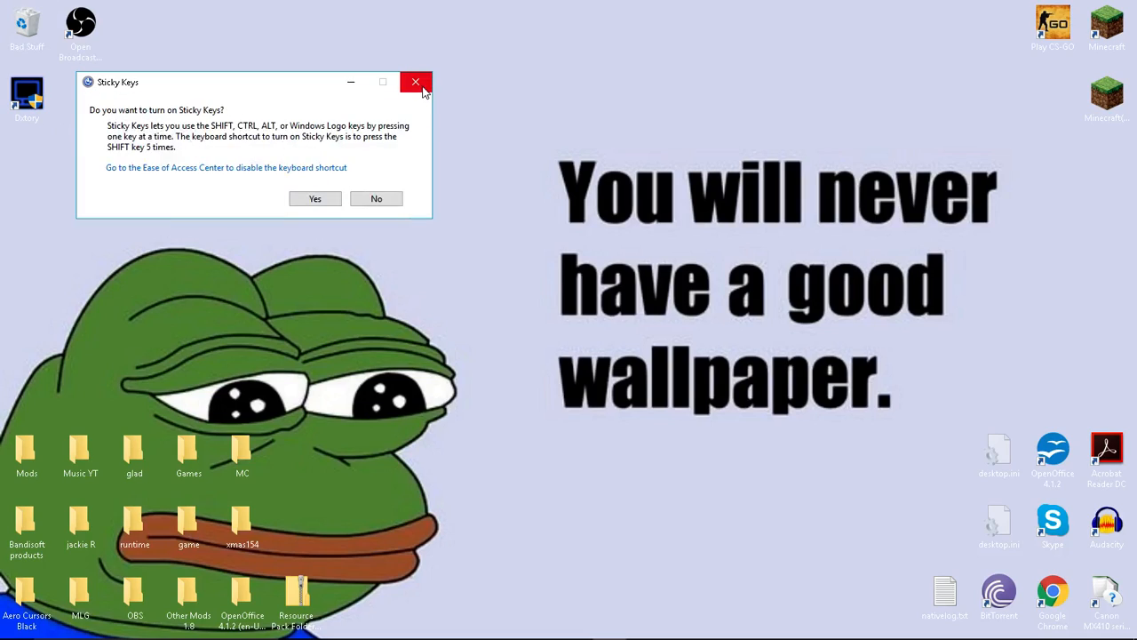
{"action": "left_click", "coordinate": [415, 81]}
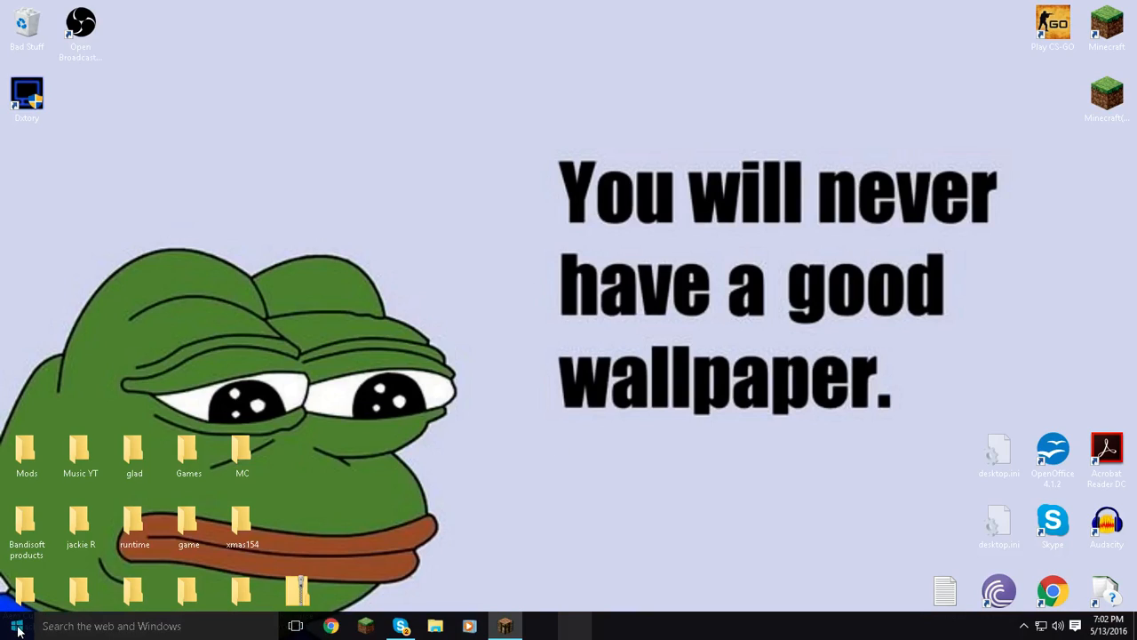
{"action": "left_click", "coordinate": [242, 524]}
{"action": "type", "text": "contr"}
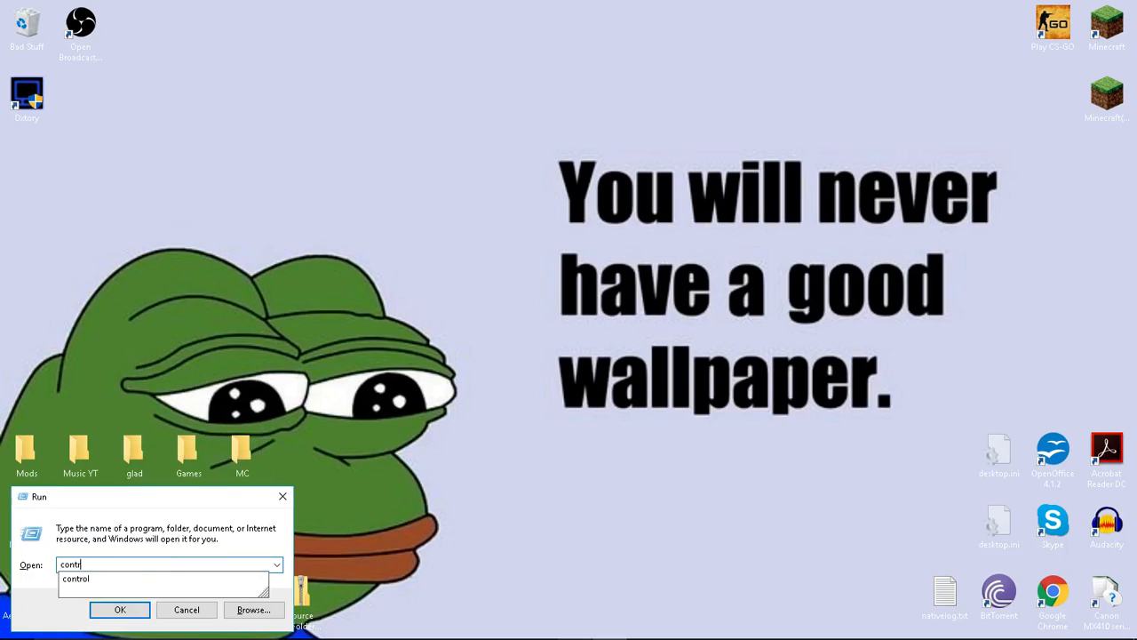
{"action": "left_click", "coordinate": [120, 610]}
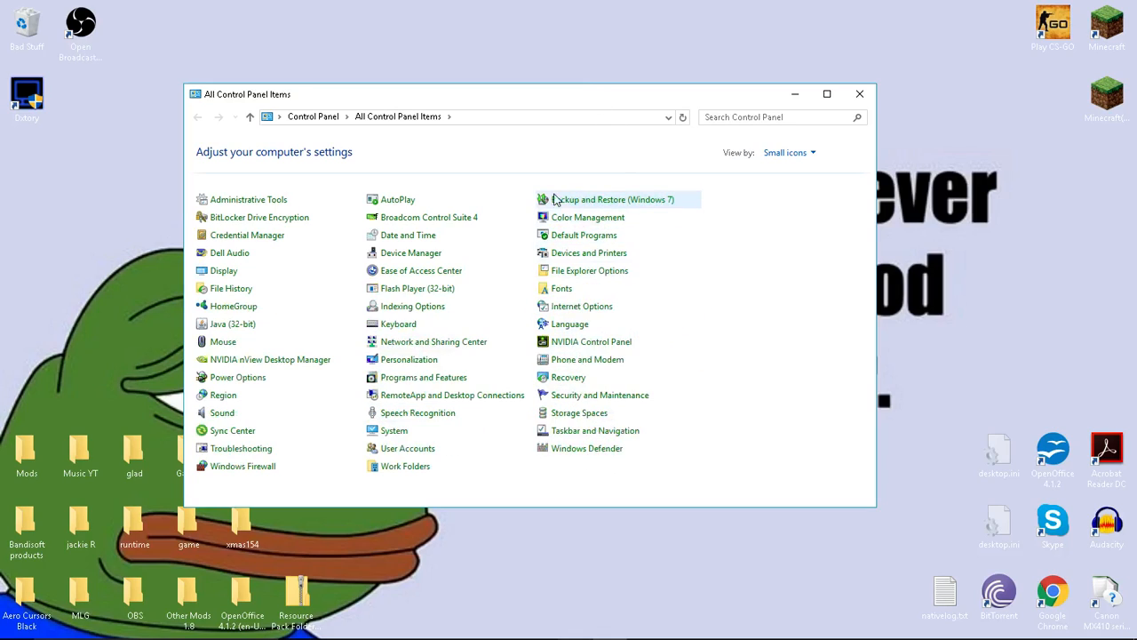
{"action": "mouse_move", "coordinate": [241, 448]}
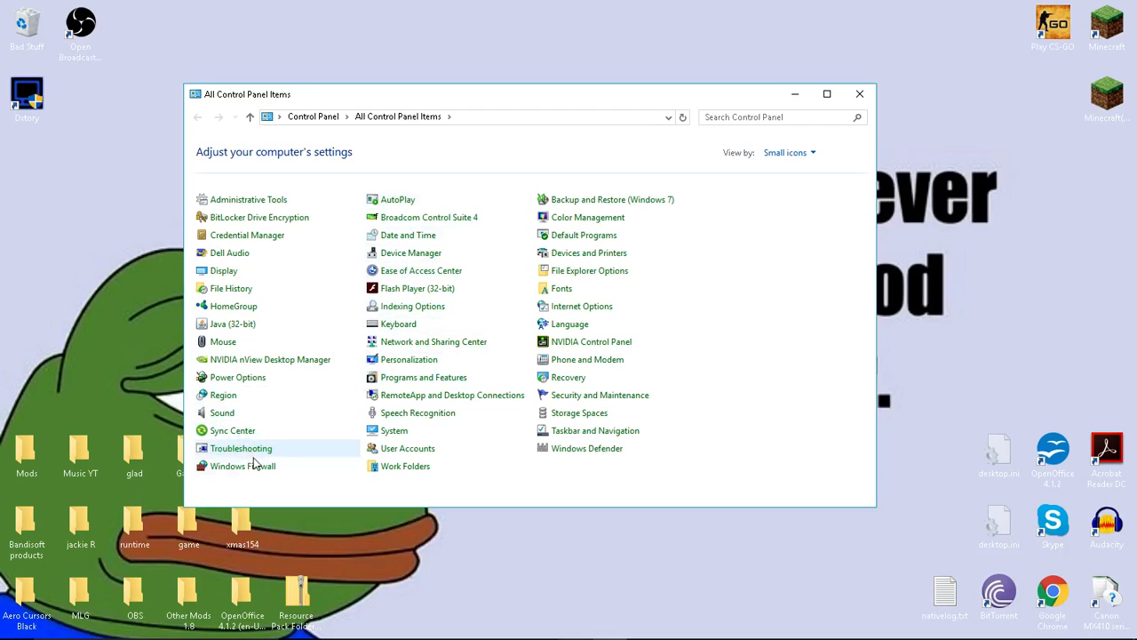
{"action": "mouse_move", "coordinate": [260, 217]}
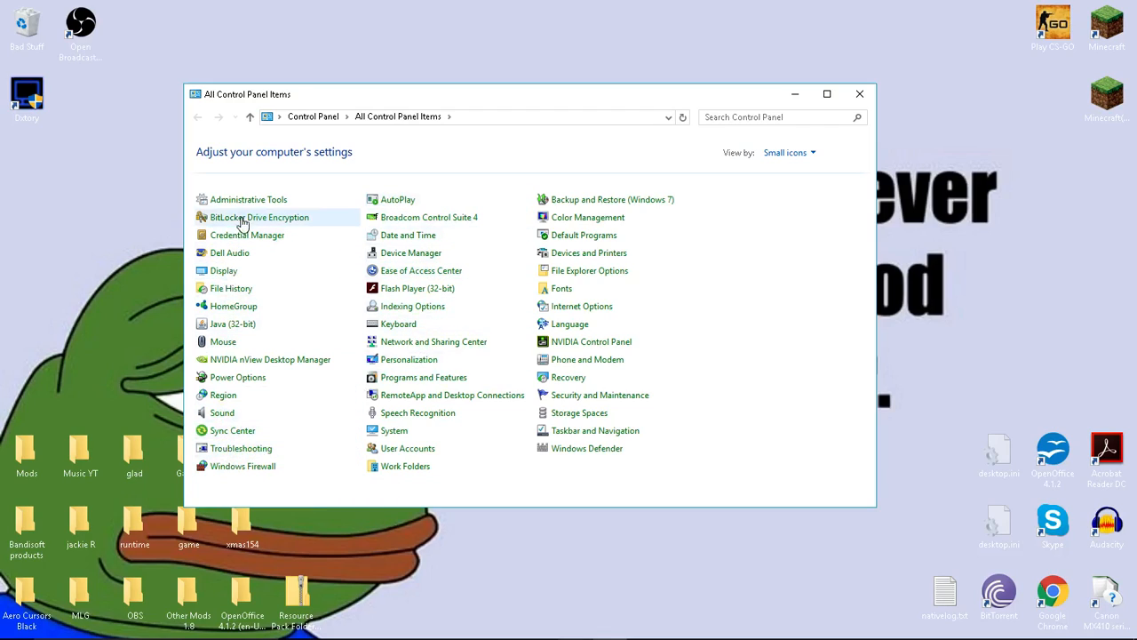
{"action": "mouse_move", "coordinate": [410, 253]}
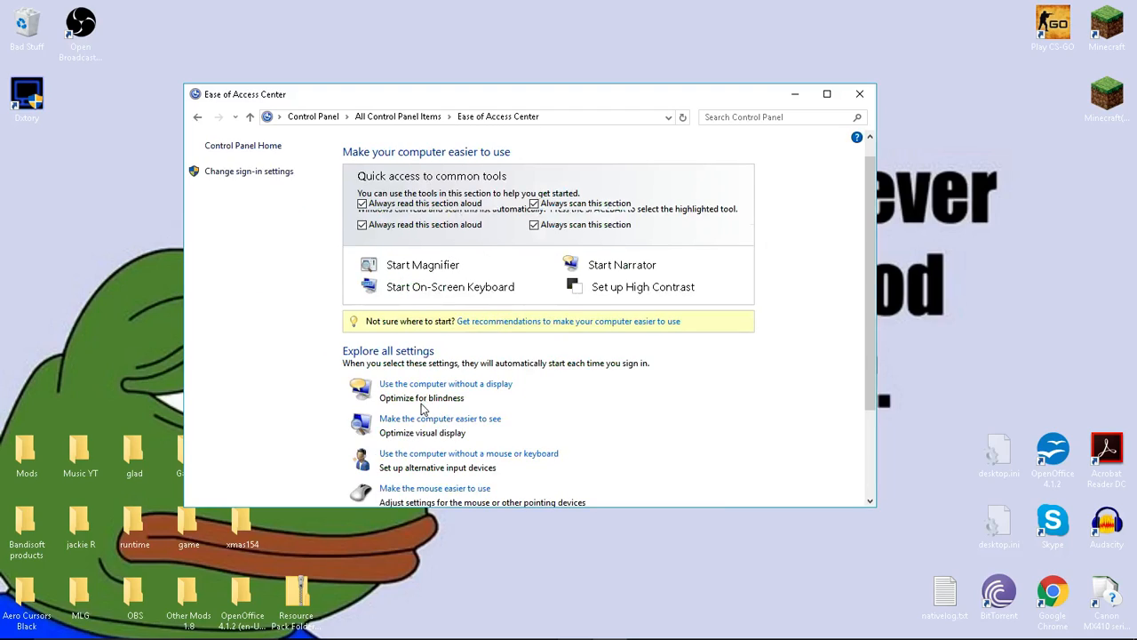
Step: Scroll to 'Make the keyboard easier to use' and open 'Set up Sticky Keys'
{"action": "scroll", "scroll_direction": "down", "scroll_amount": 3}
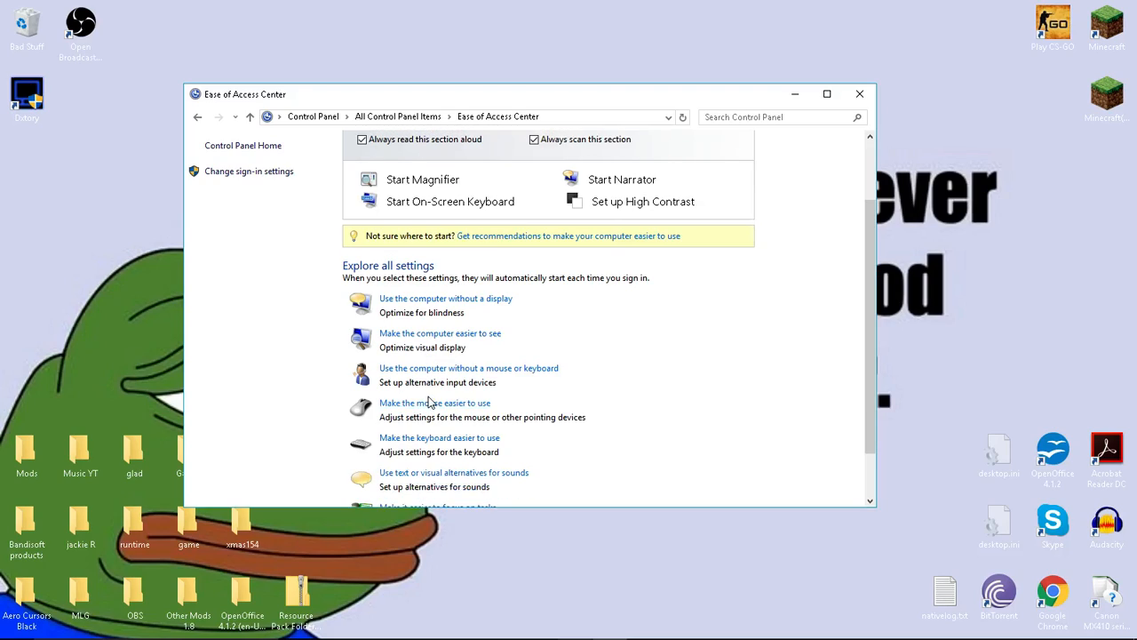
{"action": "scroll", "scroll_direction": "down", "scroll_amount": 3}
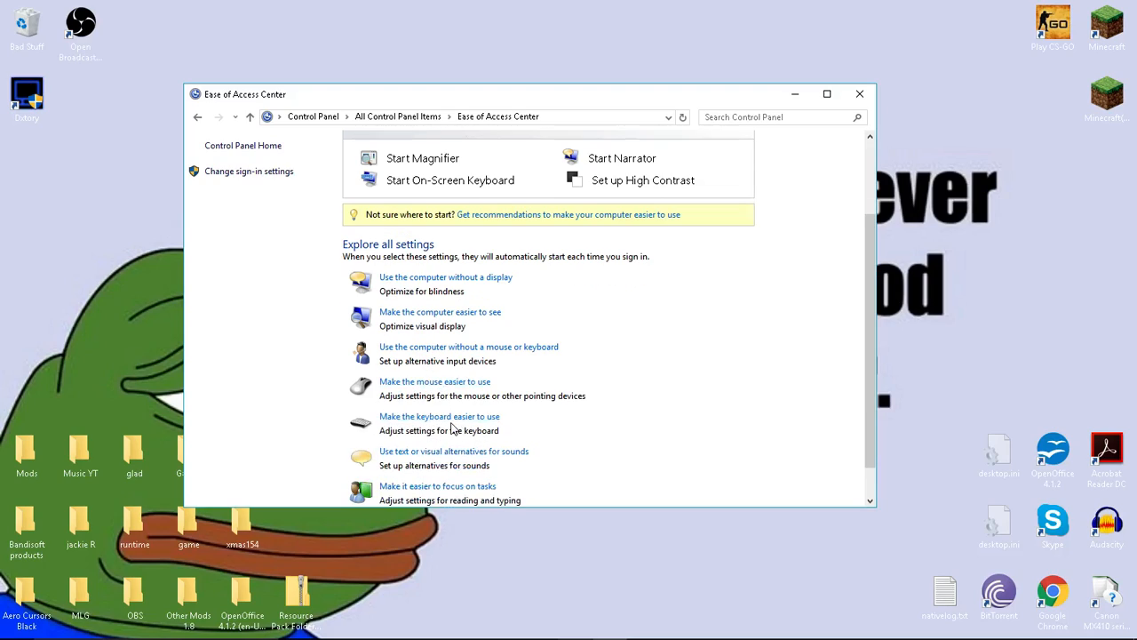
{"action": "left_click", "coordinate": [439, 416]}
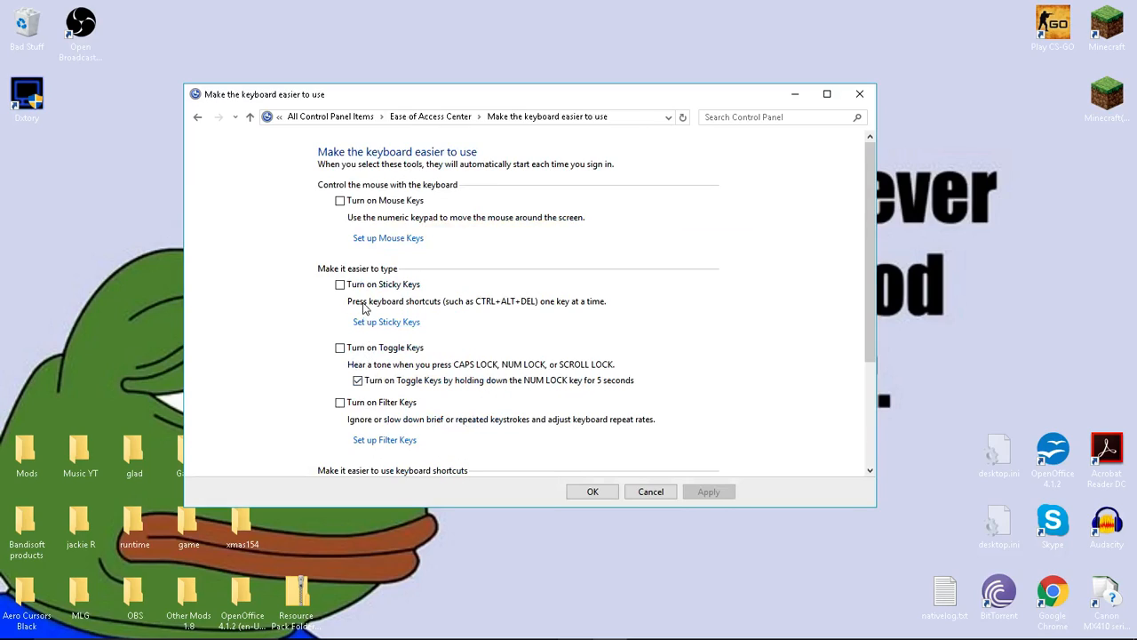
{"action": "mouse_move", "coordinate": [399, 308]}
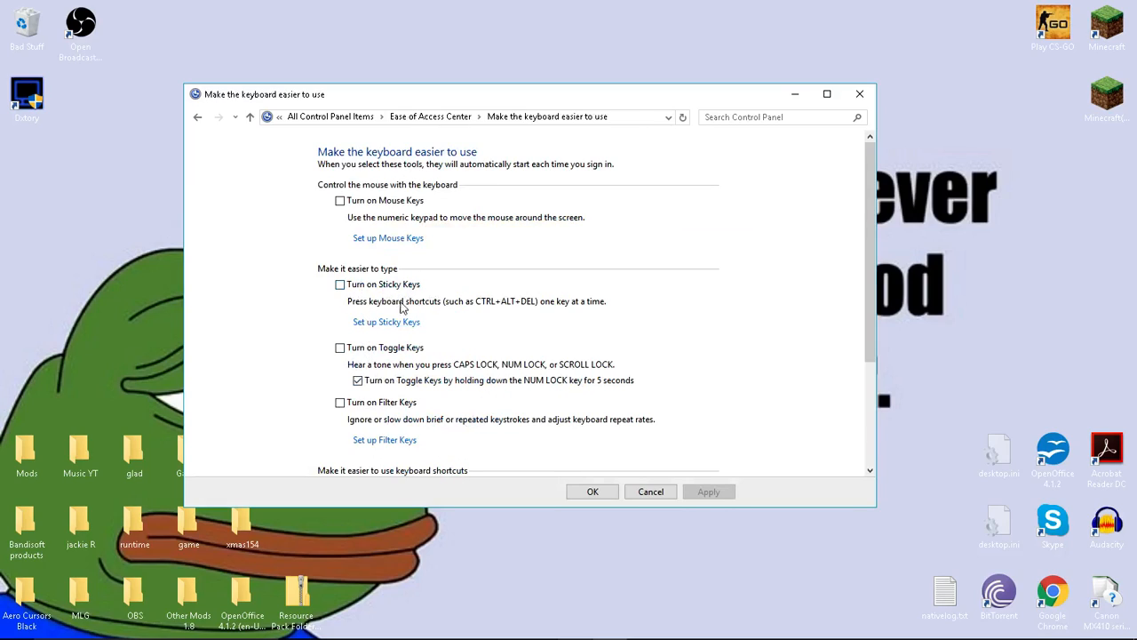
{"action": "left_click", "coordinate": [385, 321]}
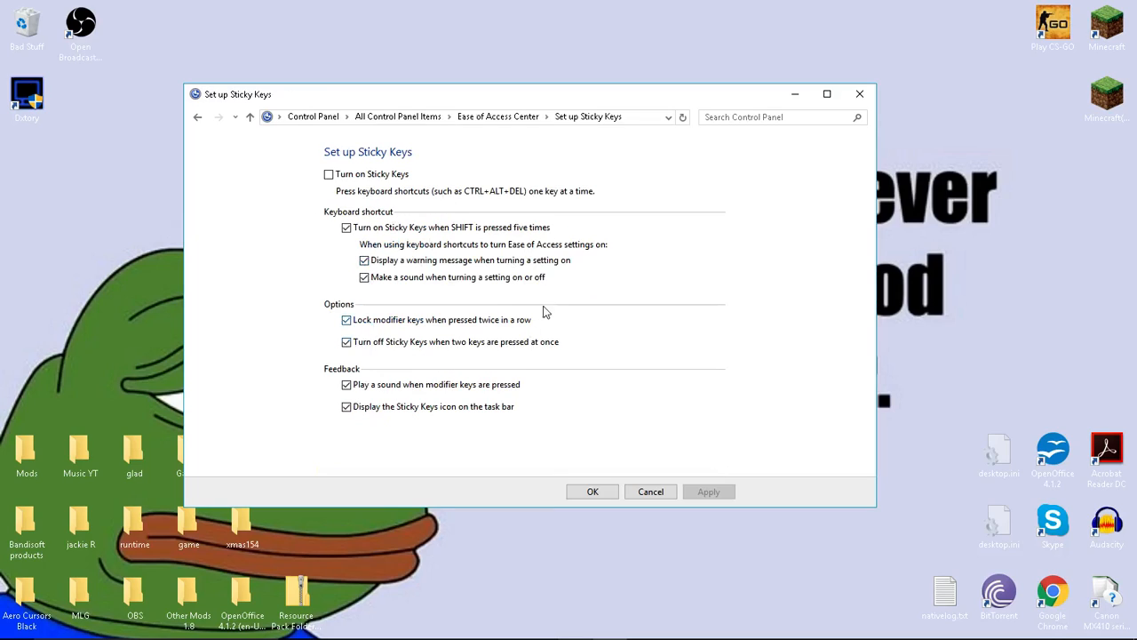
Step: Uncheck 'Turn on Sticky Keys when SHIFT is pressed five times' and apply it
{"action": "left_click", "coordinate": [347, 227]}
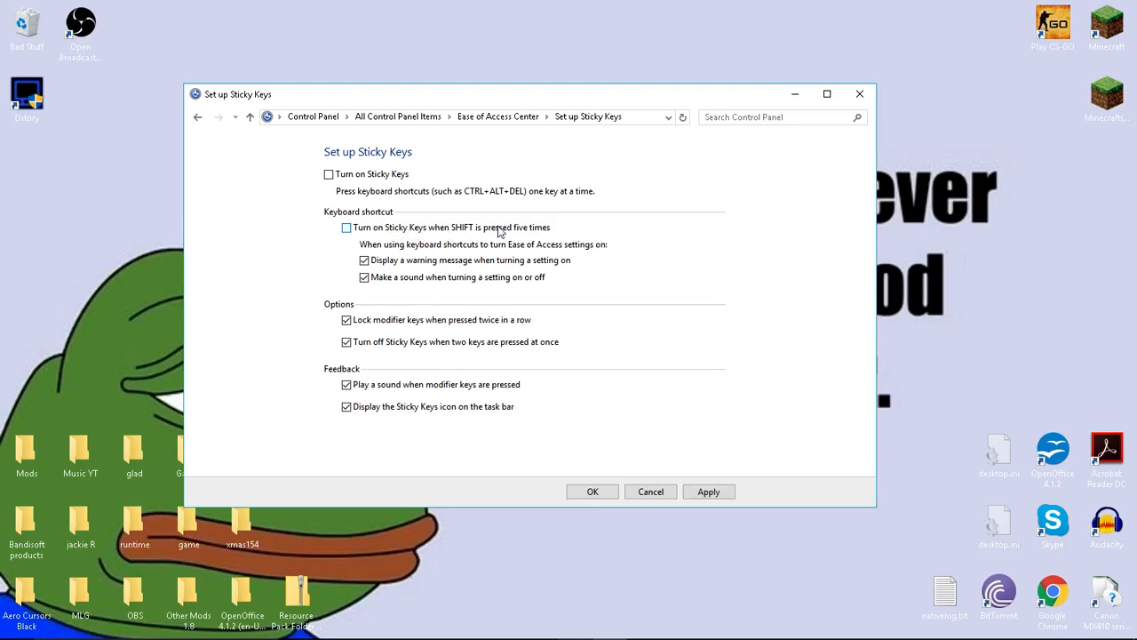
{"action": "left_click", "coordinate": [347, 228]}
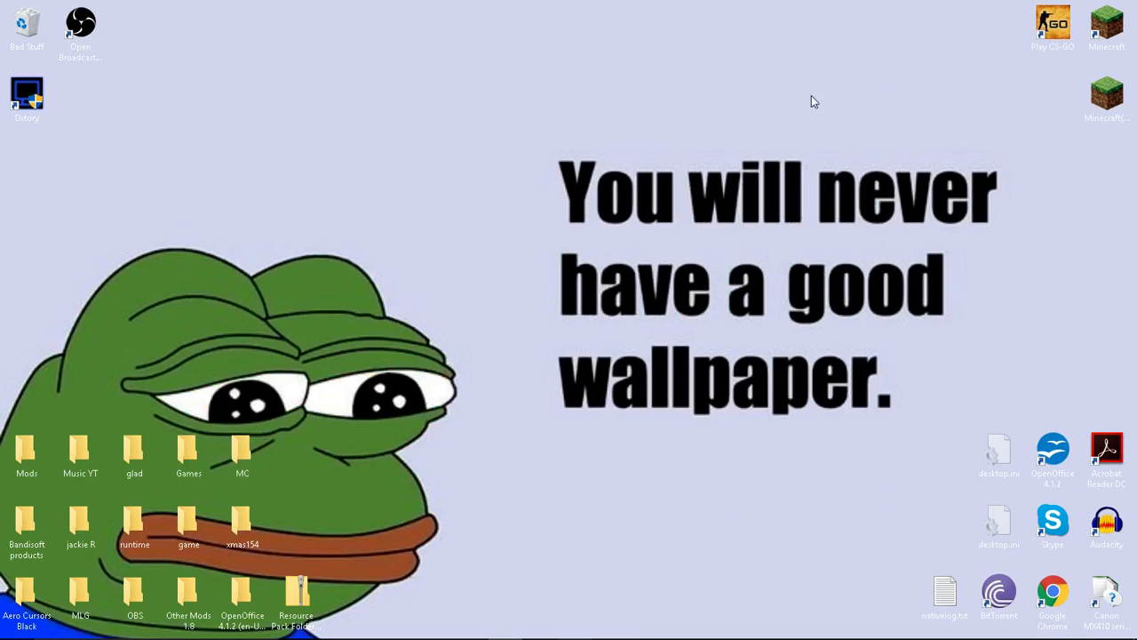
{"action": "mouse_move", "coordinate": [583, 124]}
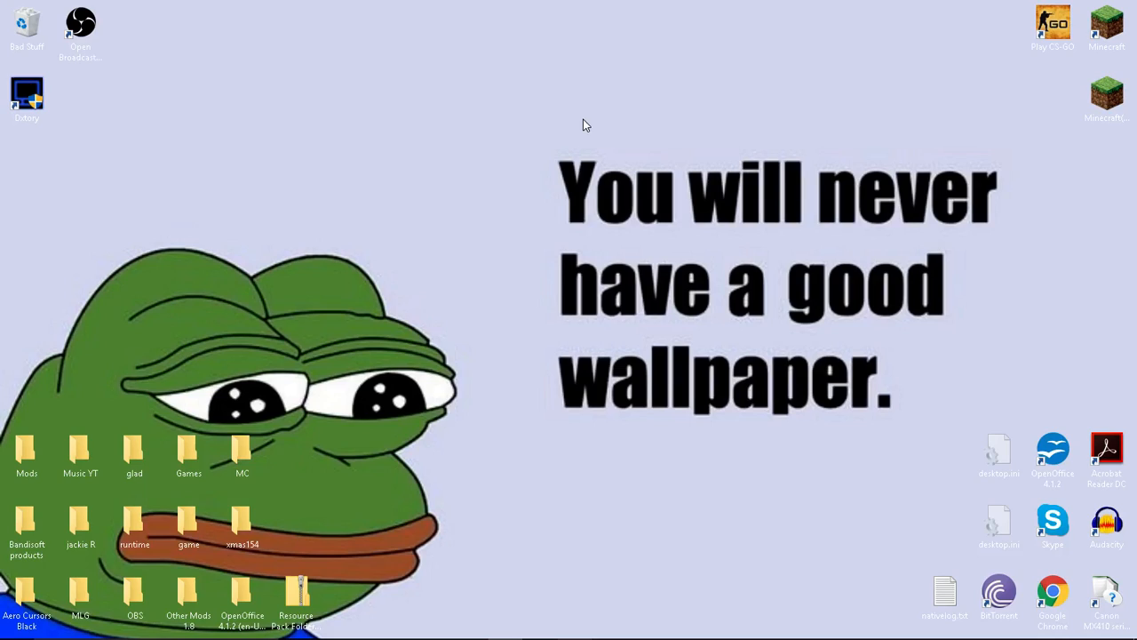
{"action": "mouse_move", "coordinate": [689, 295]}
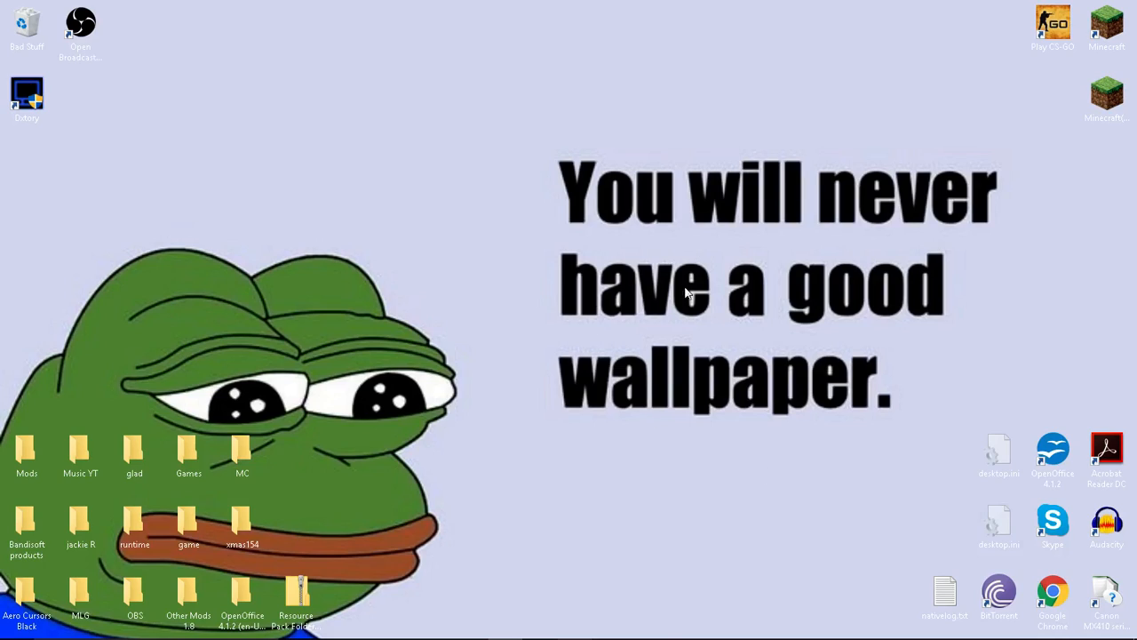
{"action": "mouse_move", "coordinate": [324, 203]}
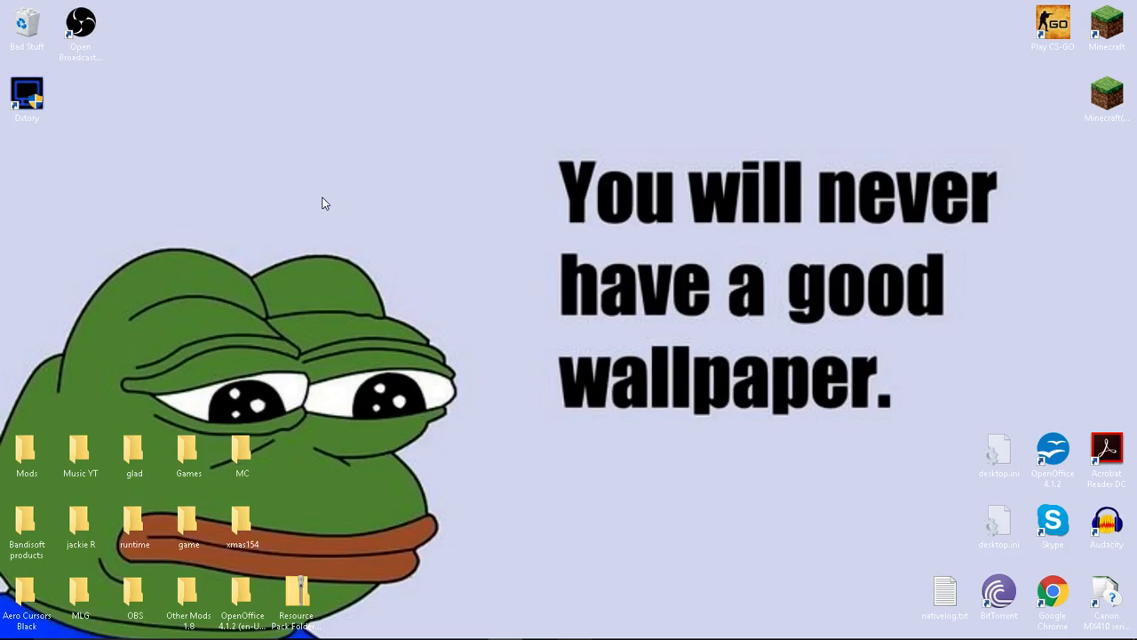
{"action": "mouse_move", "coordinate": [373, 268]}
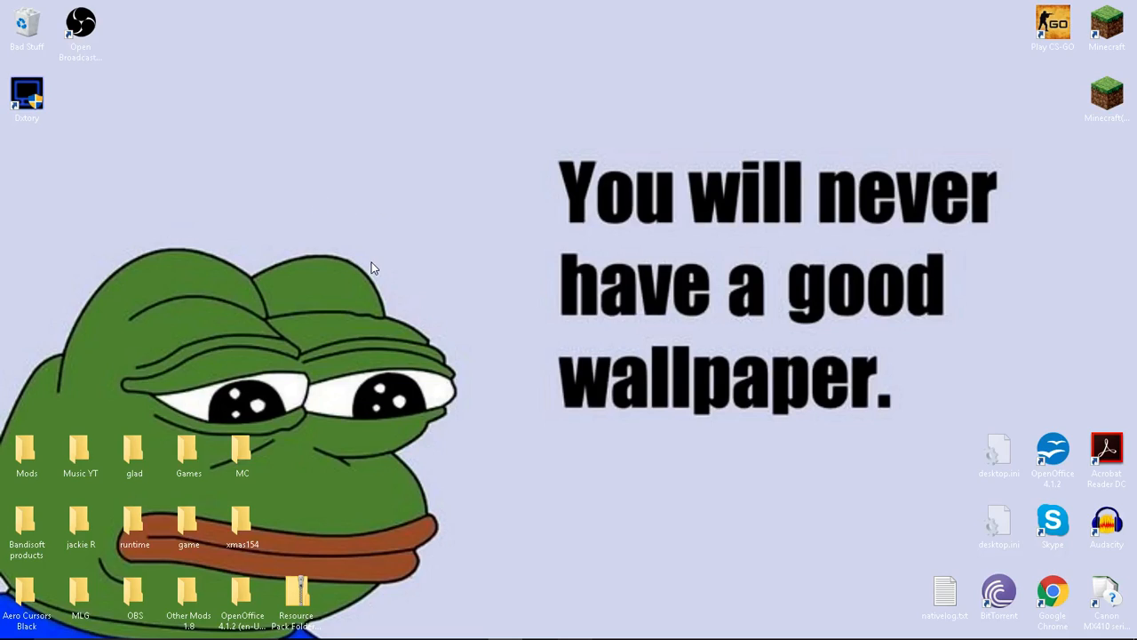
{"action": "mouse_move", "coordinate": [495, 249]}
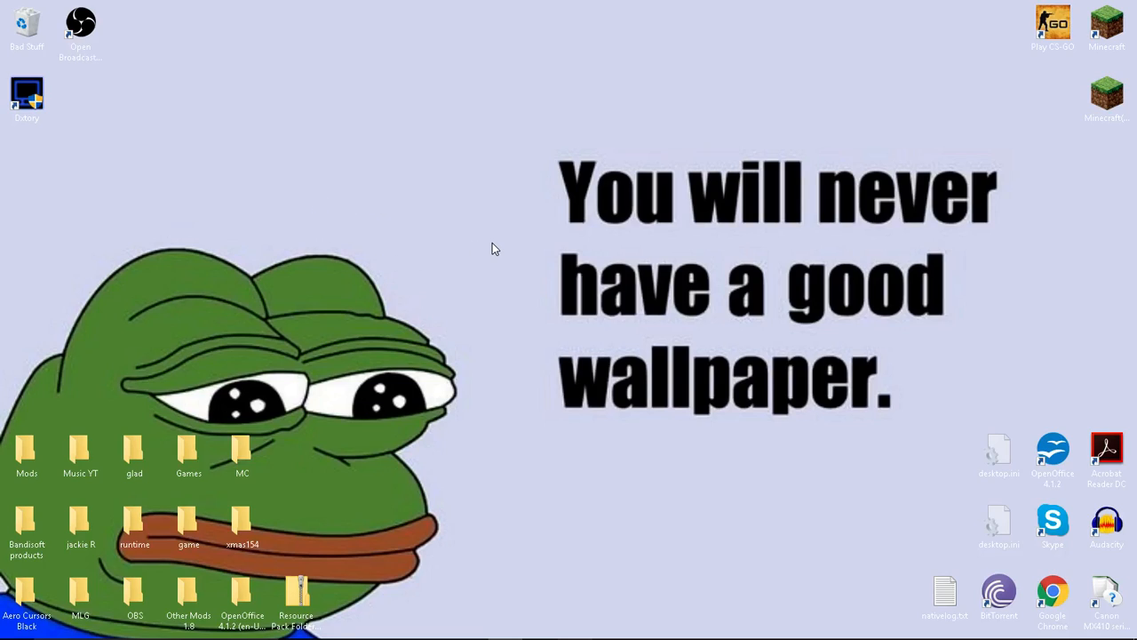